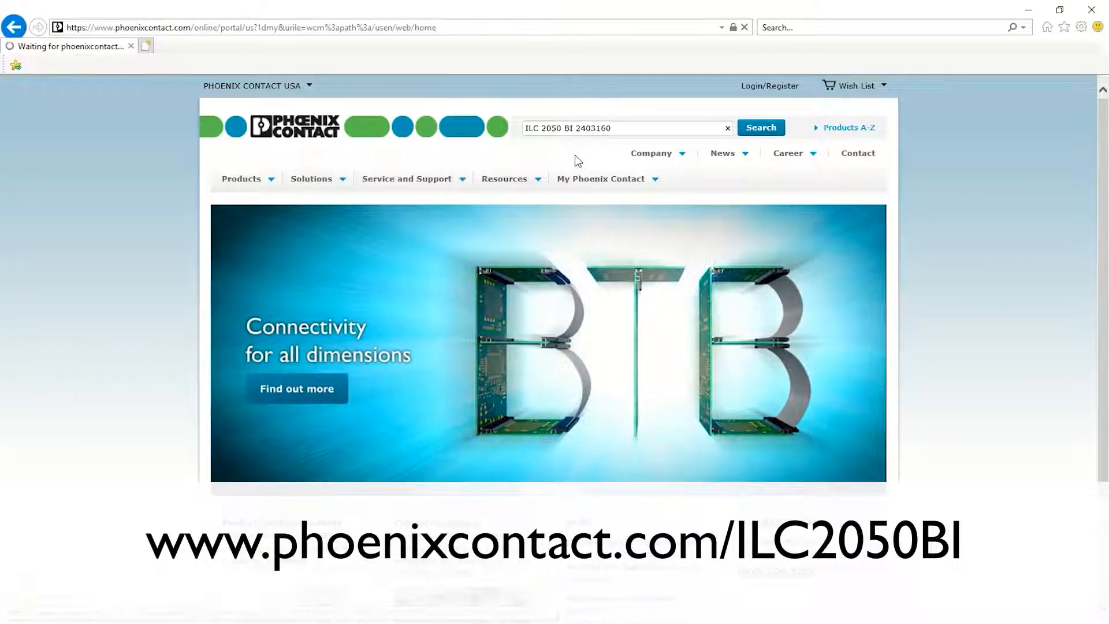
- Search for ILC 2050 BI 2403160 and scroll to its Software downloads
left_click(761, 128)
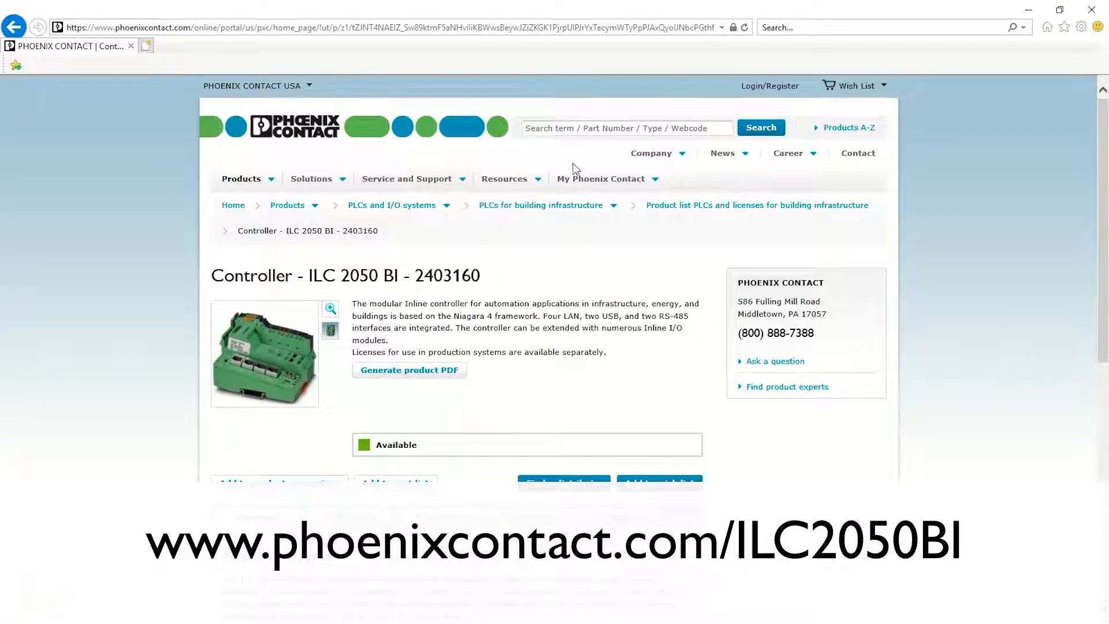
scroll("down", 3)
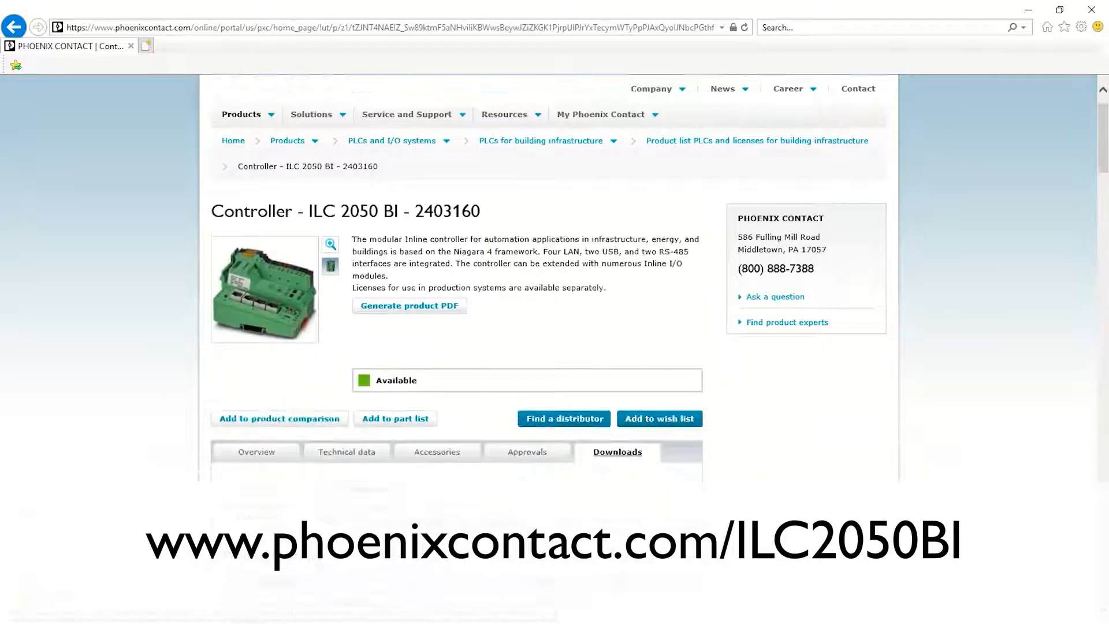
scroll("down", 3)
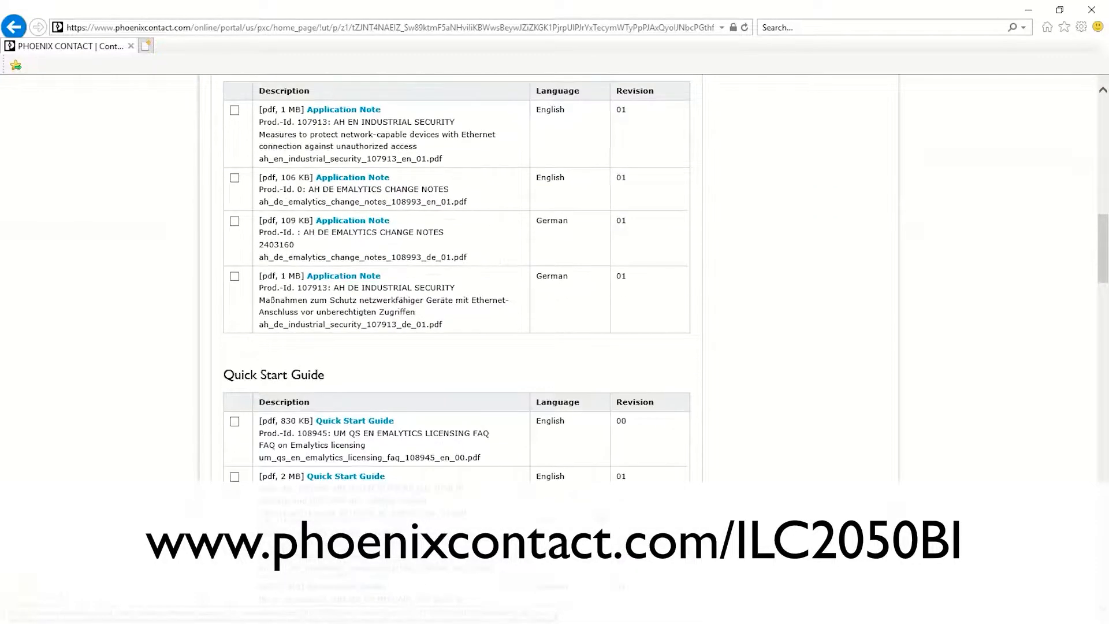
scroll("down", 3)
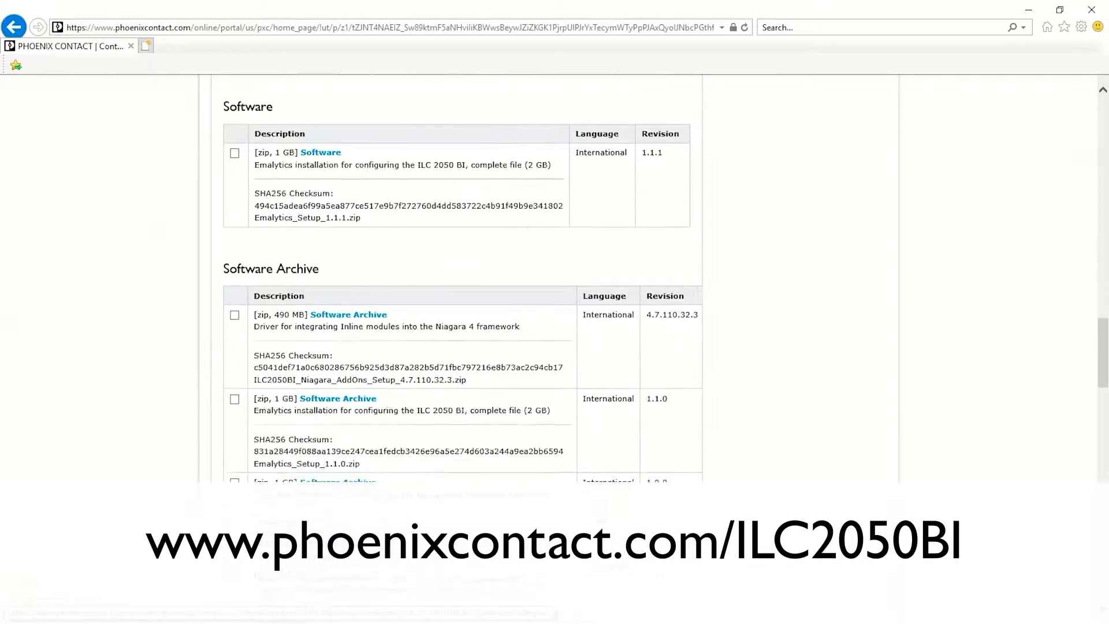
scroll("down", 3)
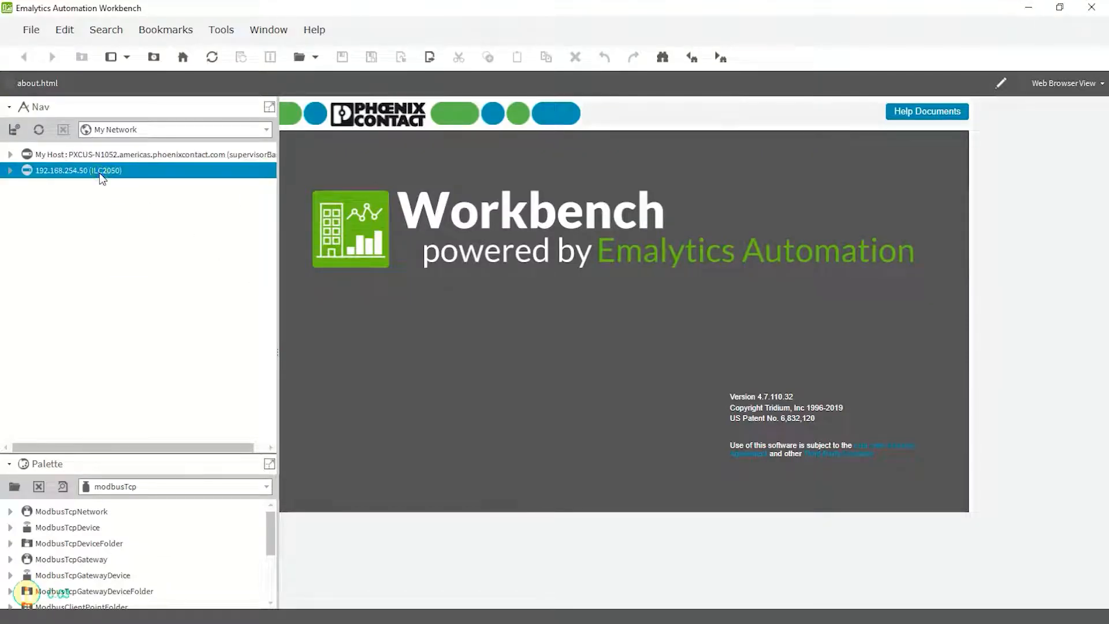
- Connect to the 192.168.254.50 ILC2050 platform and log in with the password
double_click(78, 171)
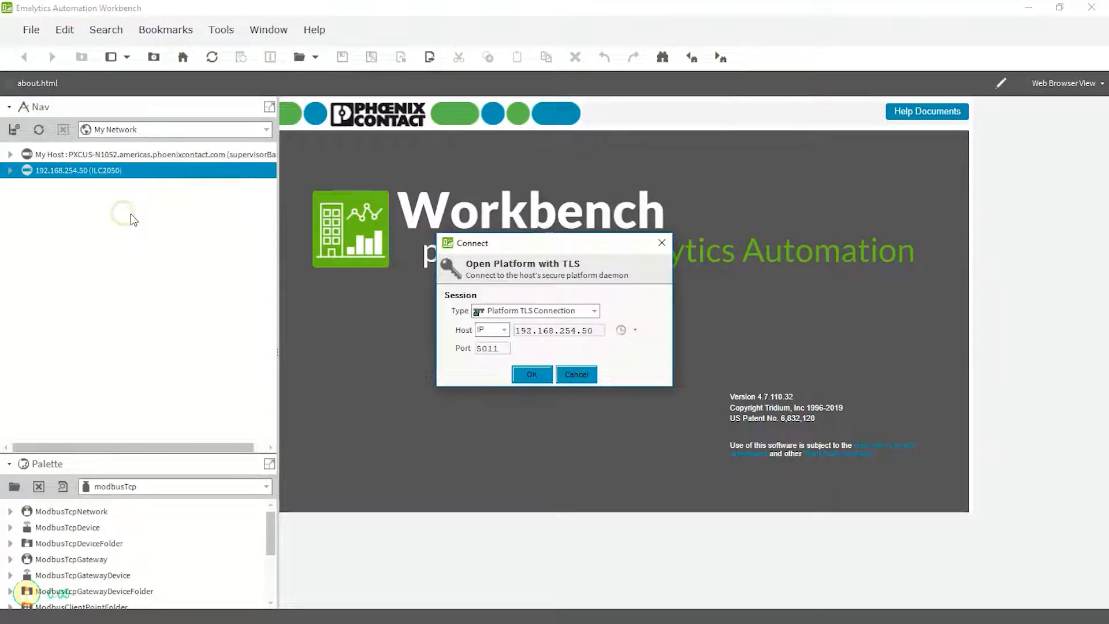
left_click(532, 374)
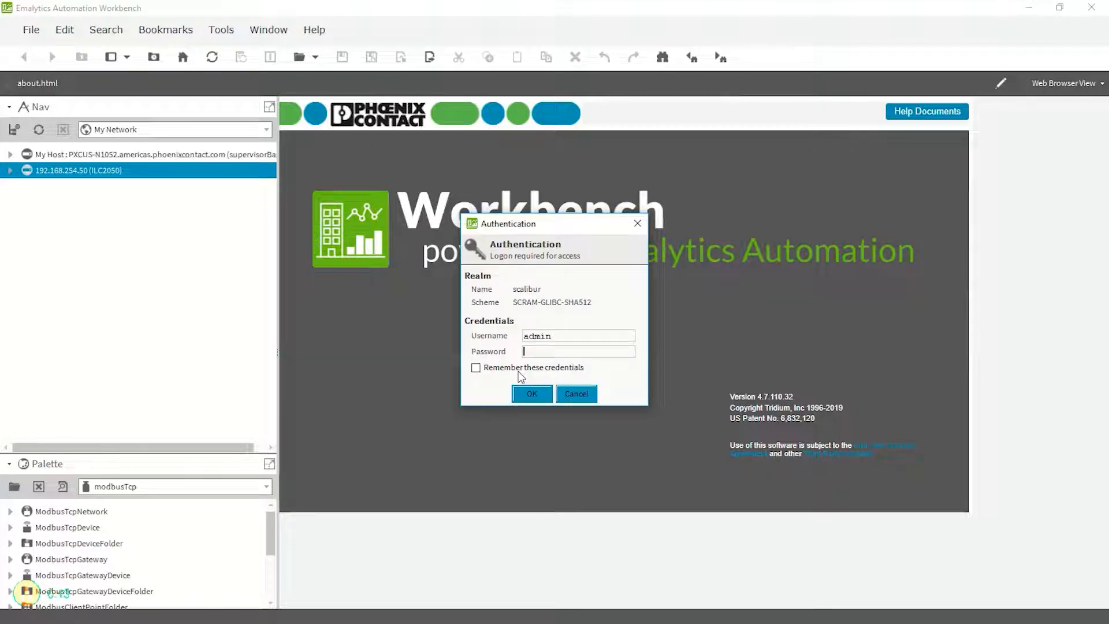
type("password")
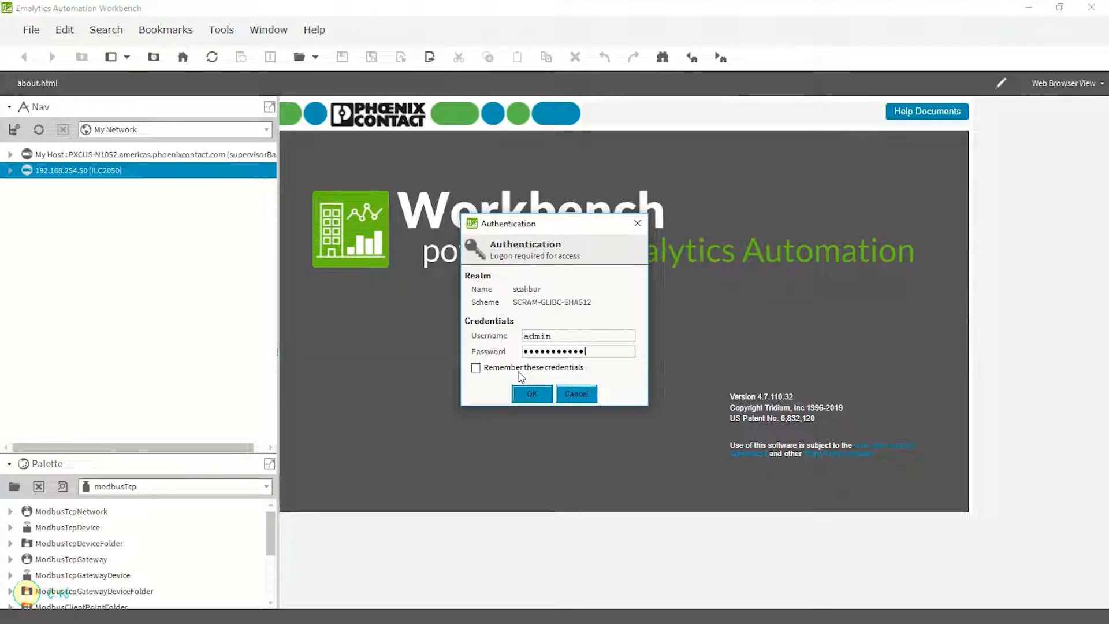
left_click(532, 394)
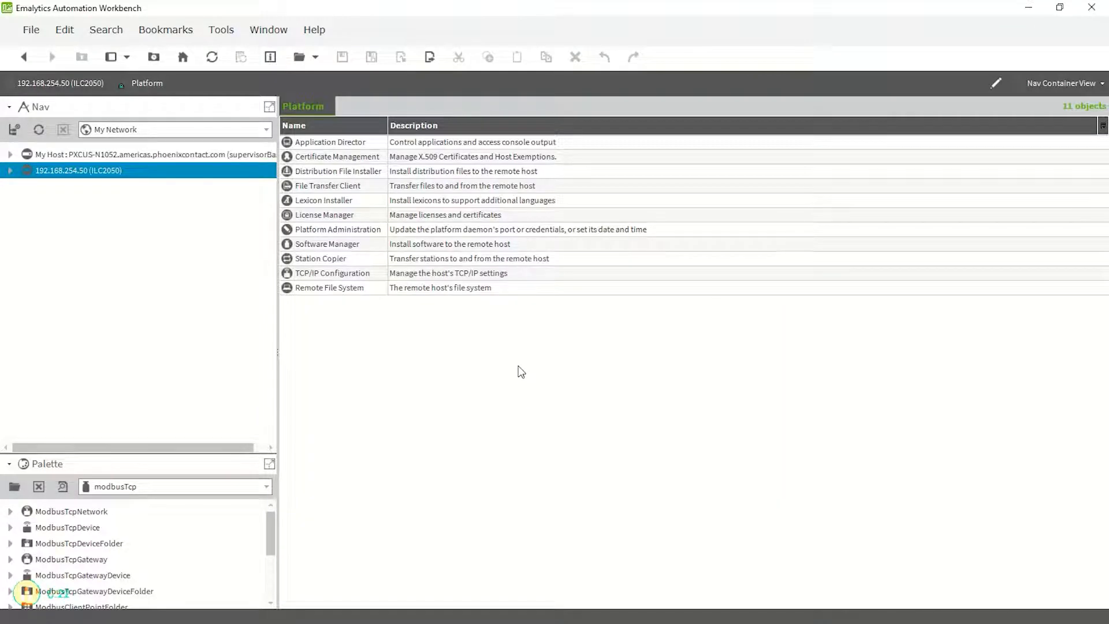
- Install lnx-sca3-n4-clean.dist via the Distribution File Installer's Cleaning list
double_click(337, 171)
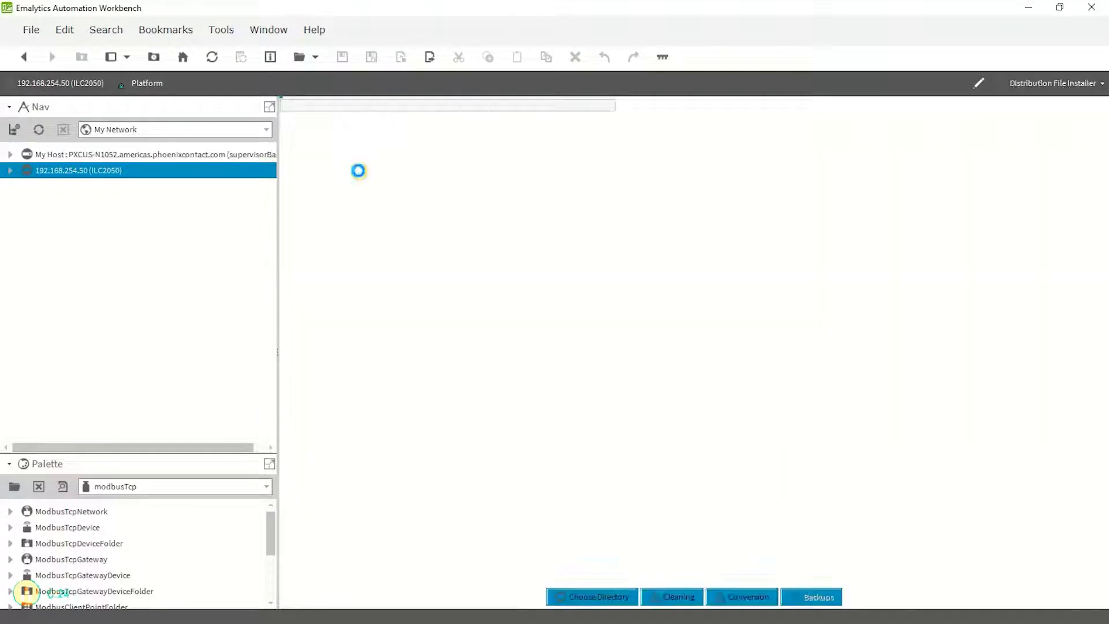
left_click(591, 596)
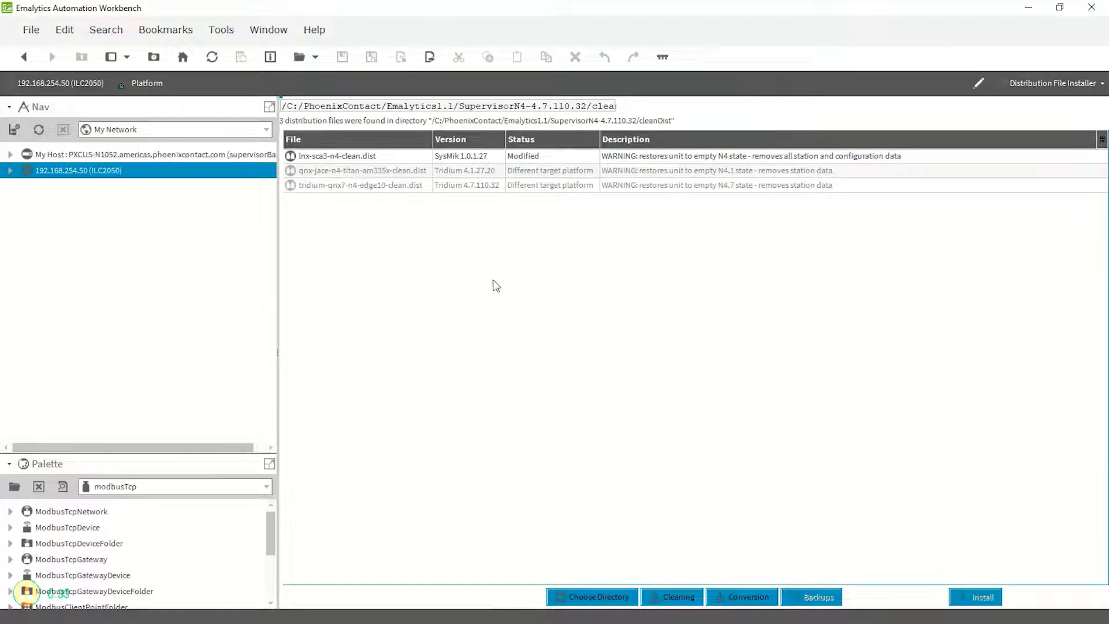
left_click(677, 602)
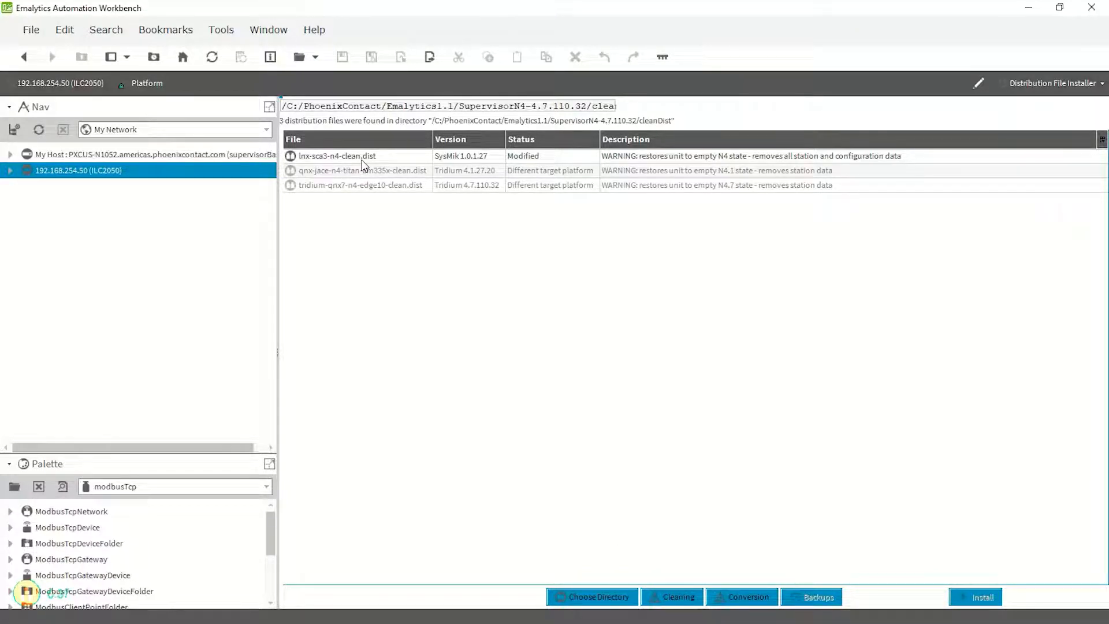
left_click(336, 155)
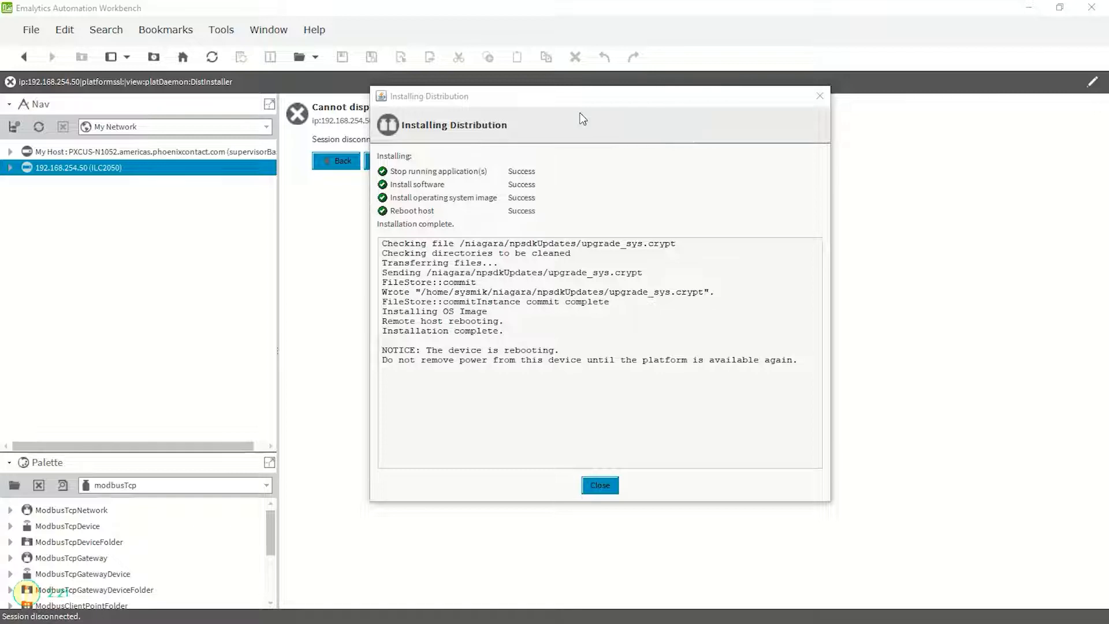
- Close the Installing Distribution report
left_click(600, 485)
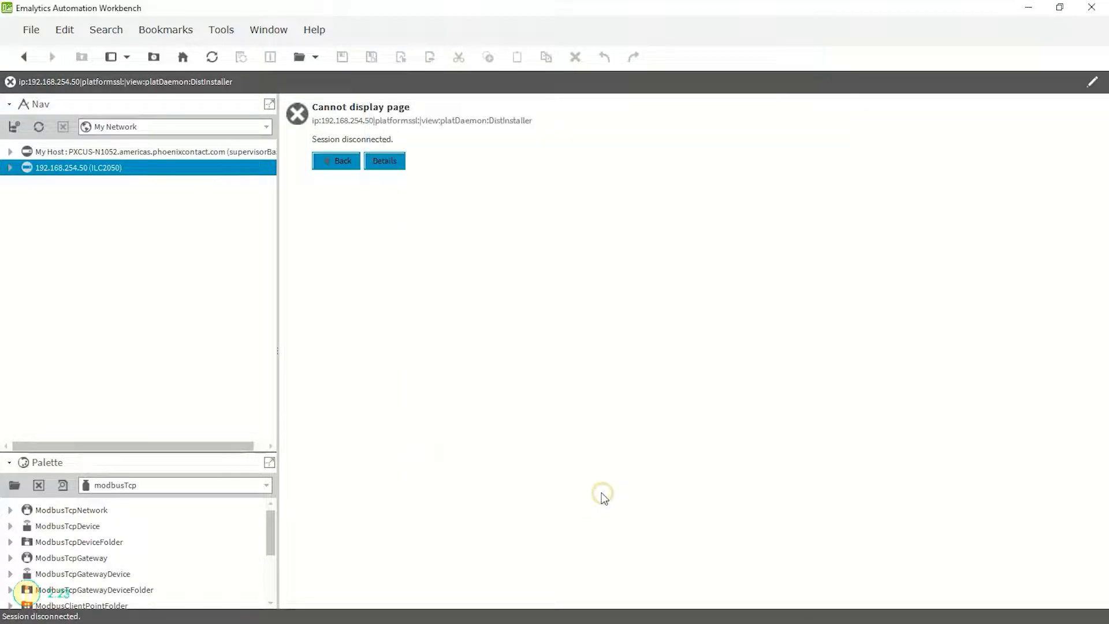
mouse_move(602, 497)
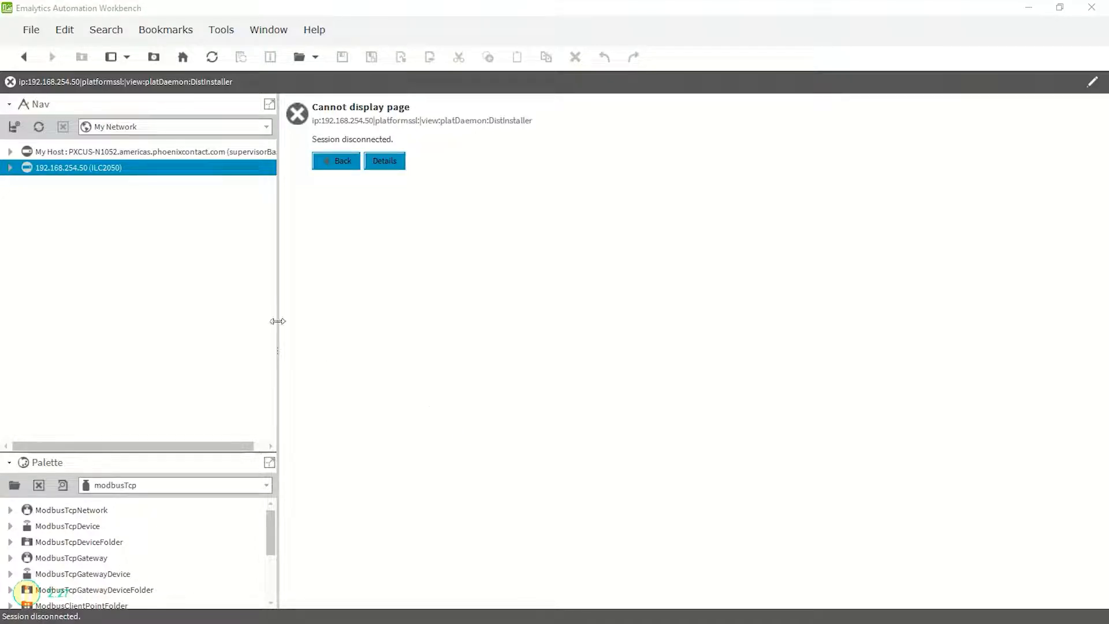
right_click(78, 168)
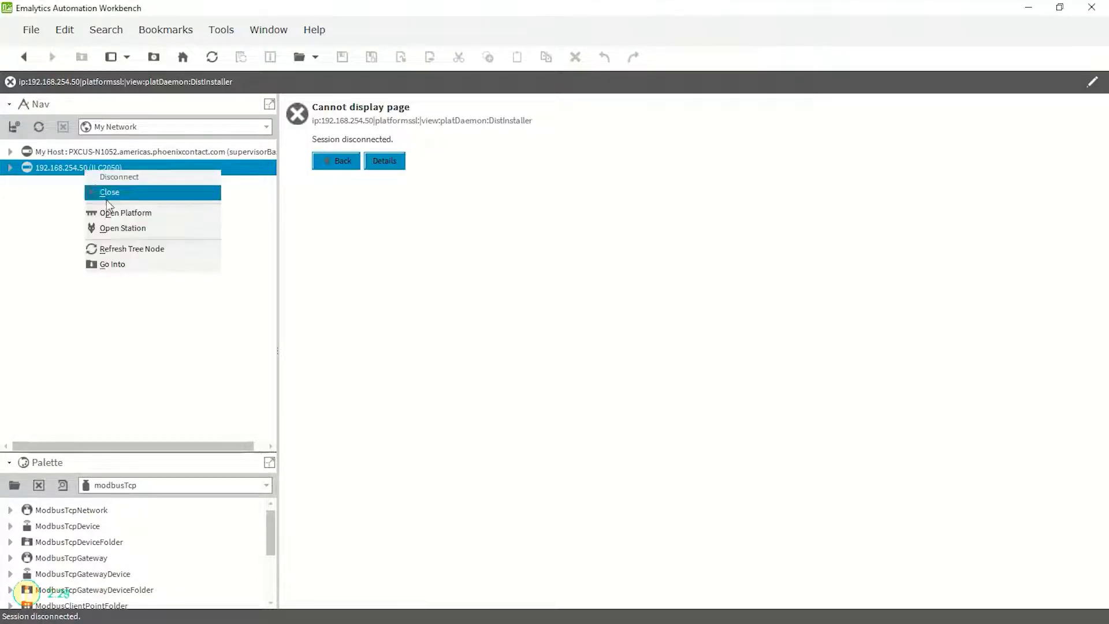
left_click(125, 212)
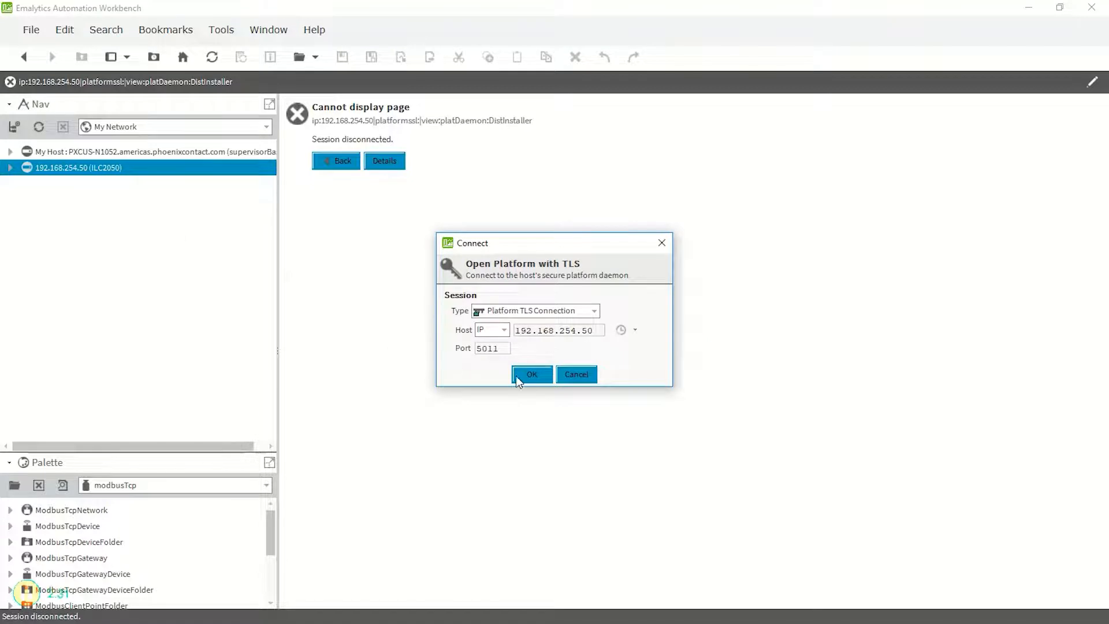
left_click(531, 374)
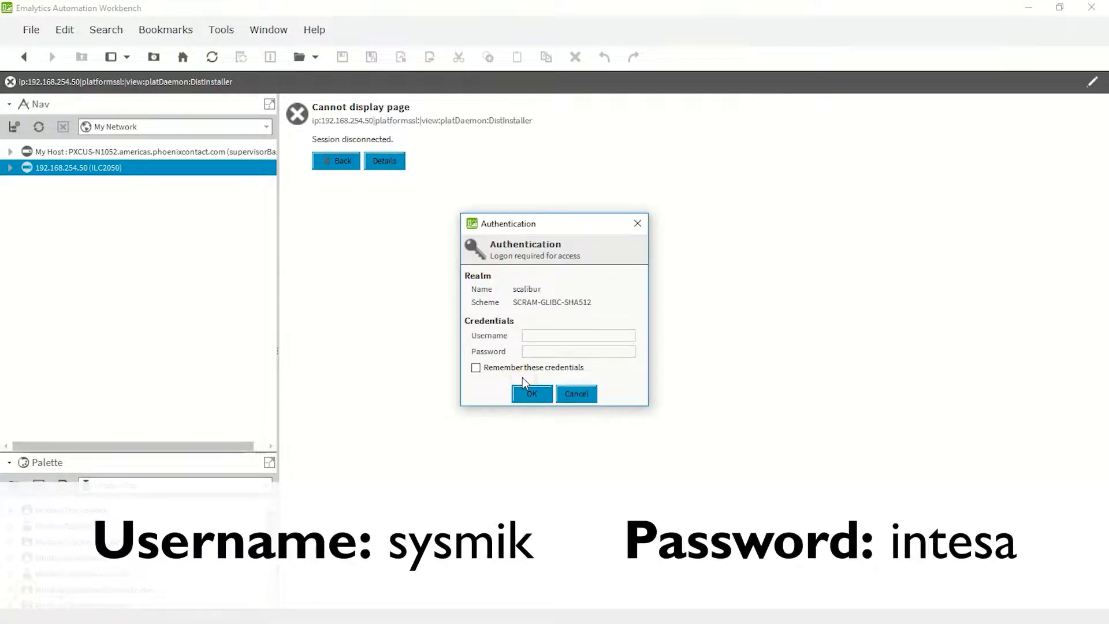
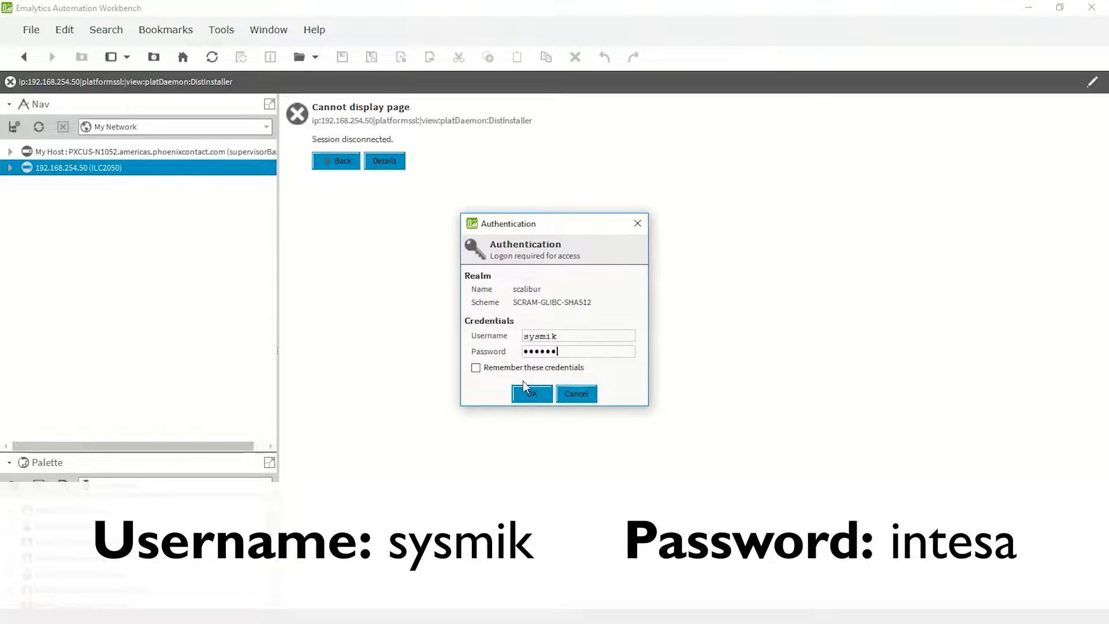
left_click(531, 394)
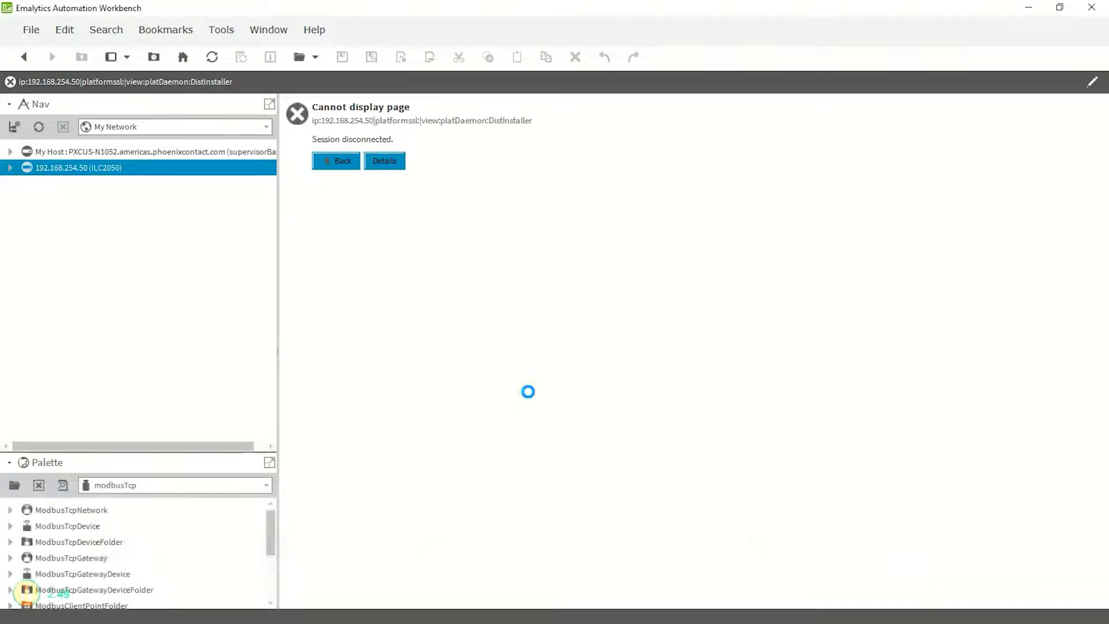